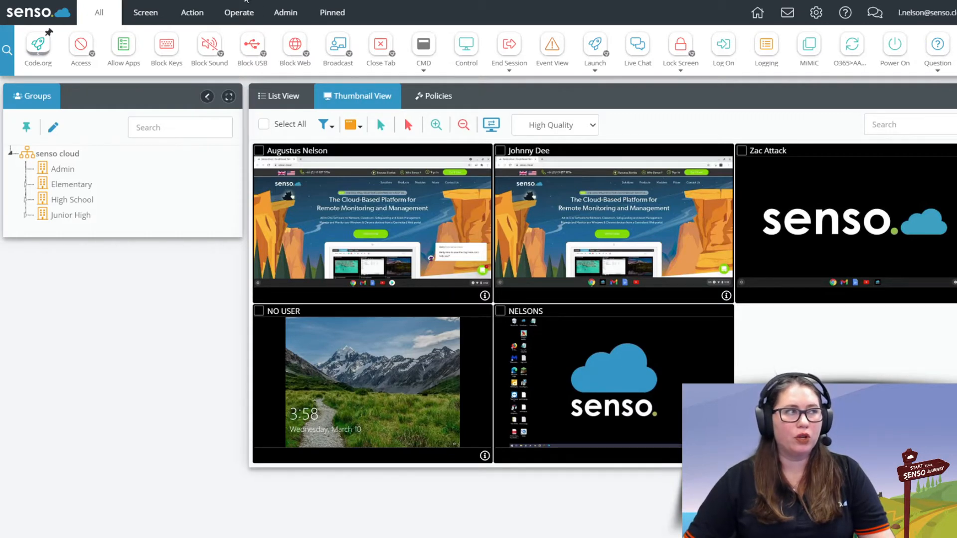
mouse_move(816, 12)
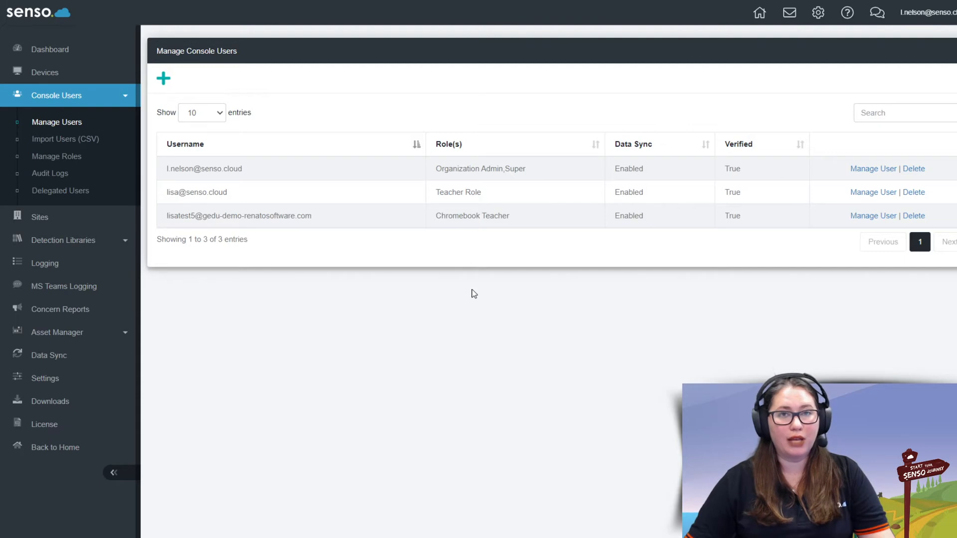
mouse_move(645, 250)
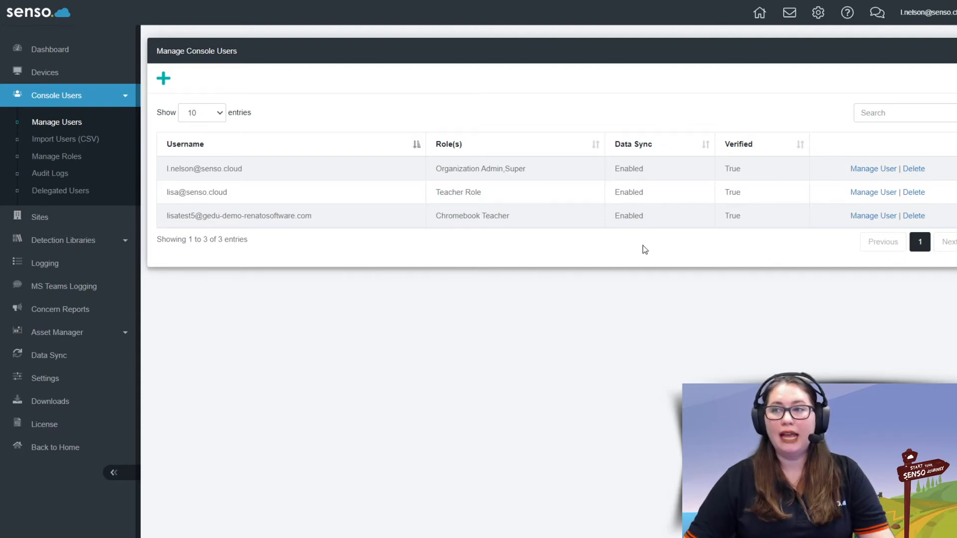
mouse_move(641, 199)
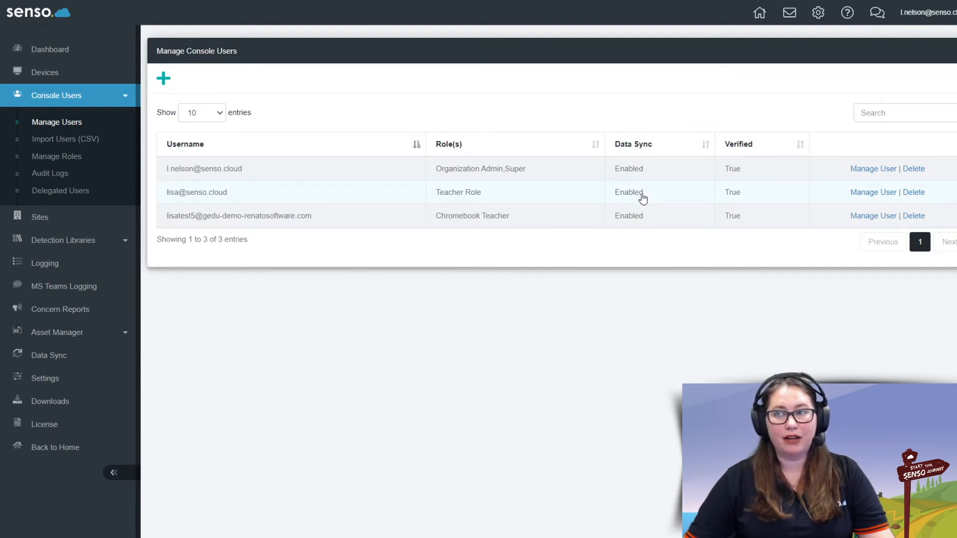
mouse_move(529, 296)
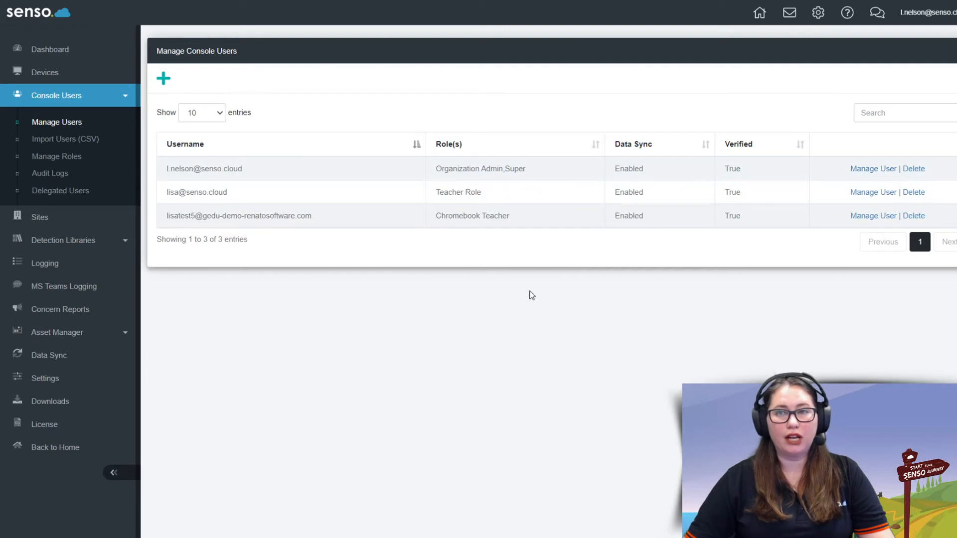
mouse_move(402, 365)
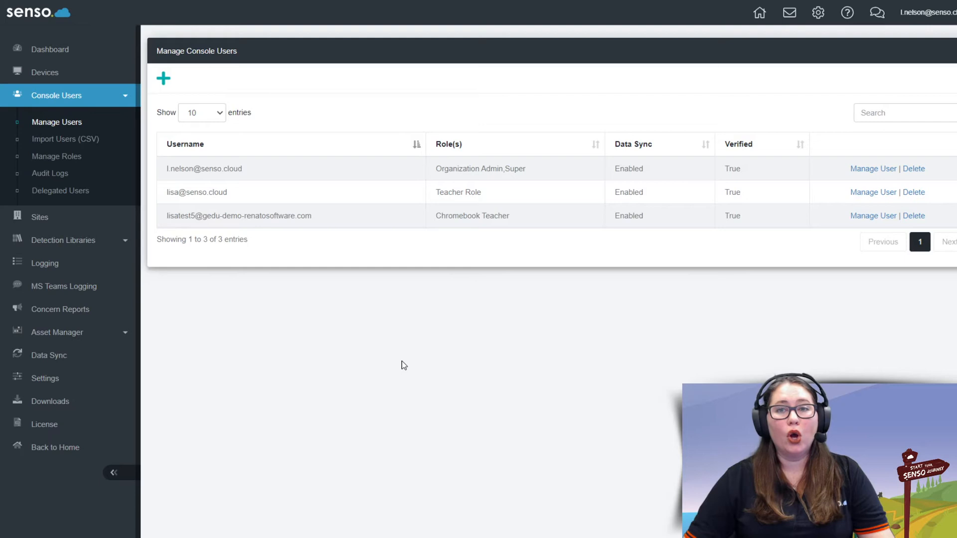
mouse_move(307, 353)
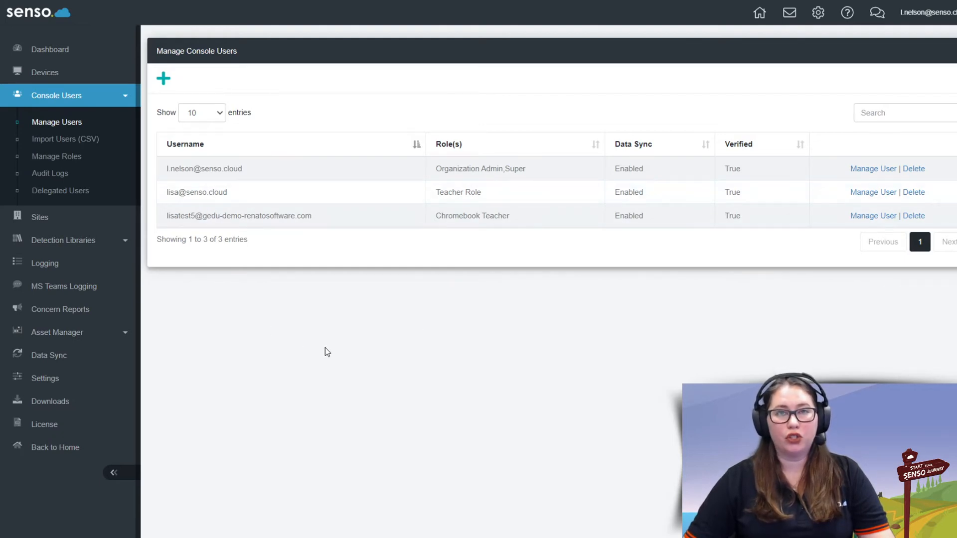
mouse_move(342, 343)
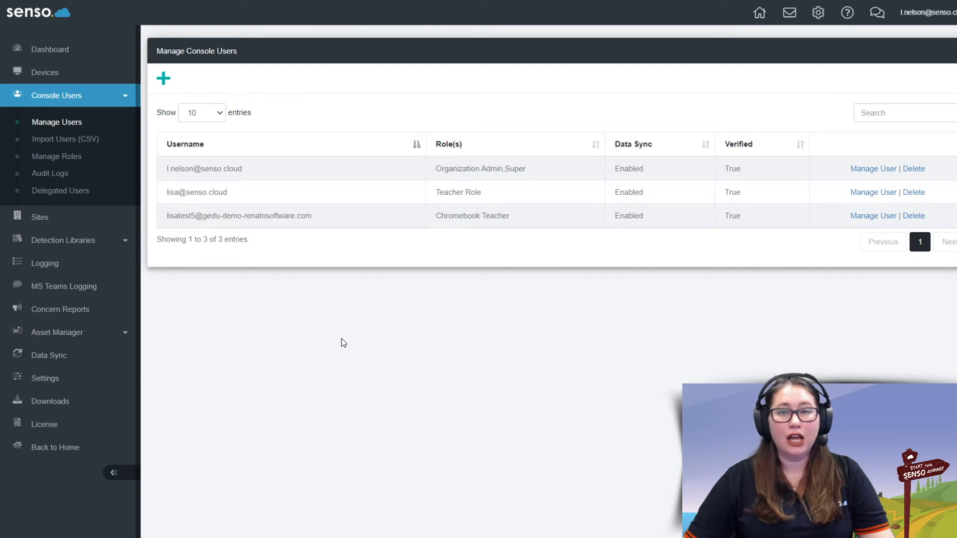
mouse_move(58, 355)
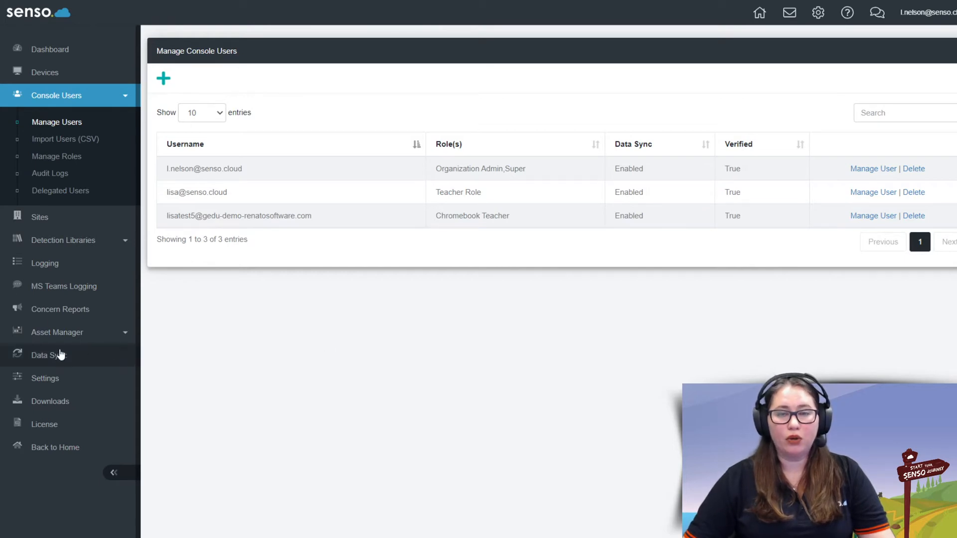
- Show the Google Classroom Data Sync settings with the synced domain and API details
left_click(49, 354)
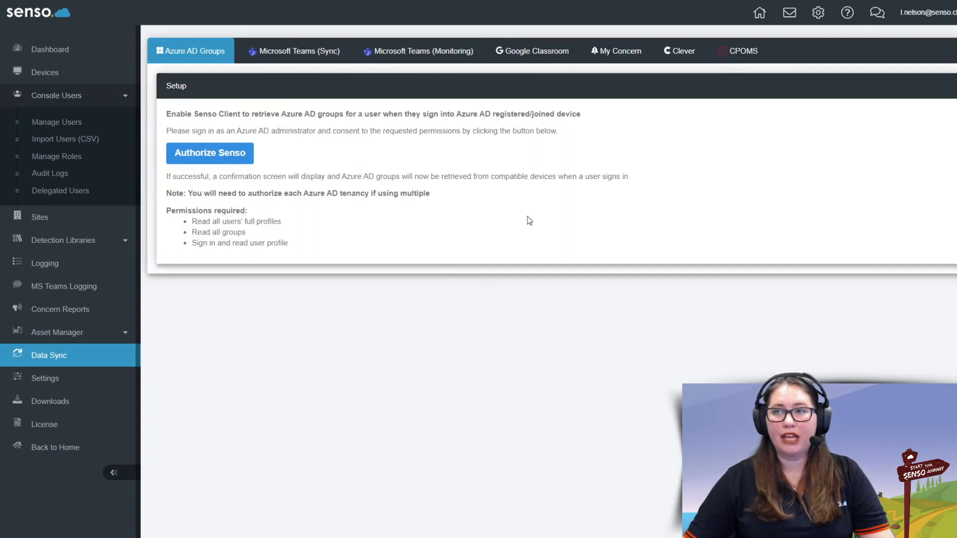
left_click(531, 51)
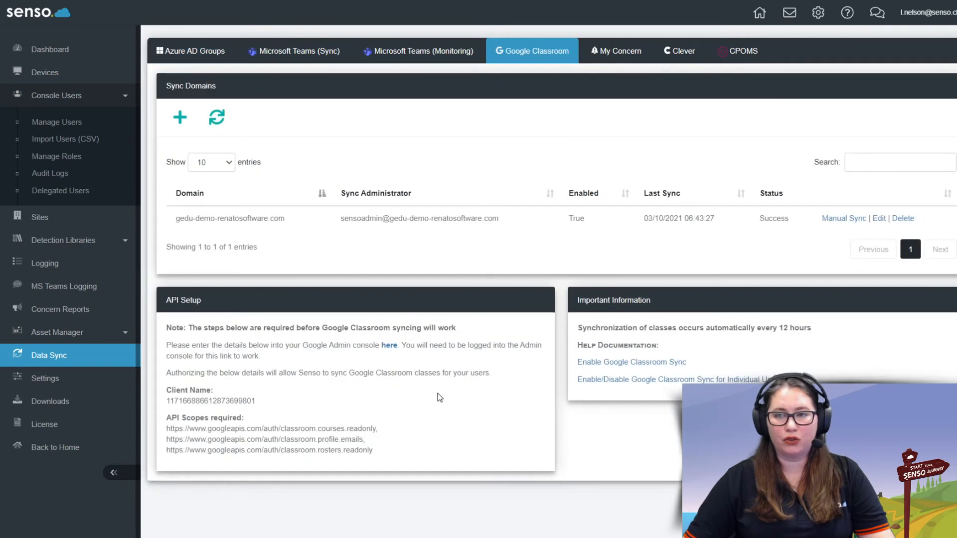
mouse_move(353, 489)
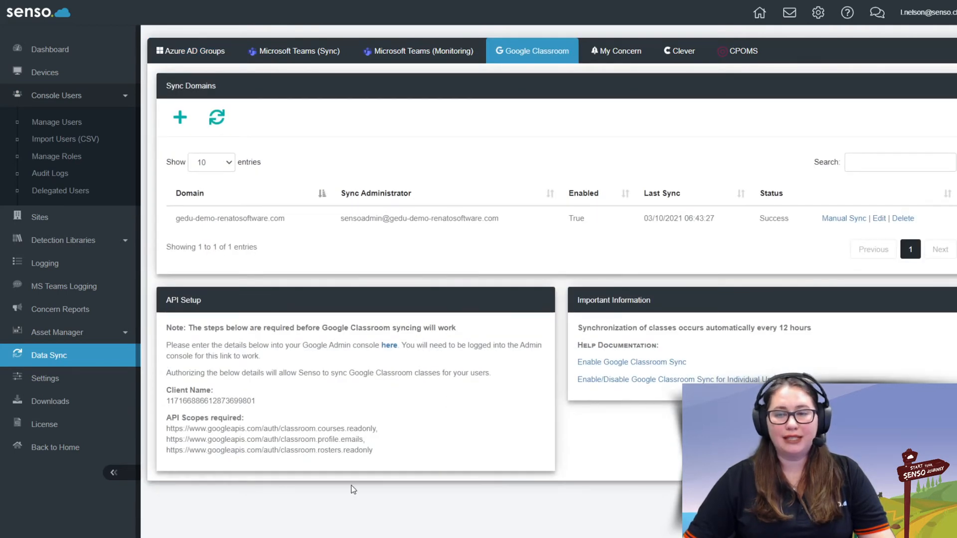
mouse_move(389, 348)
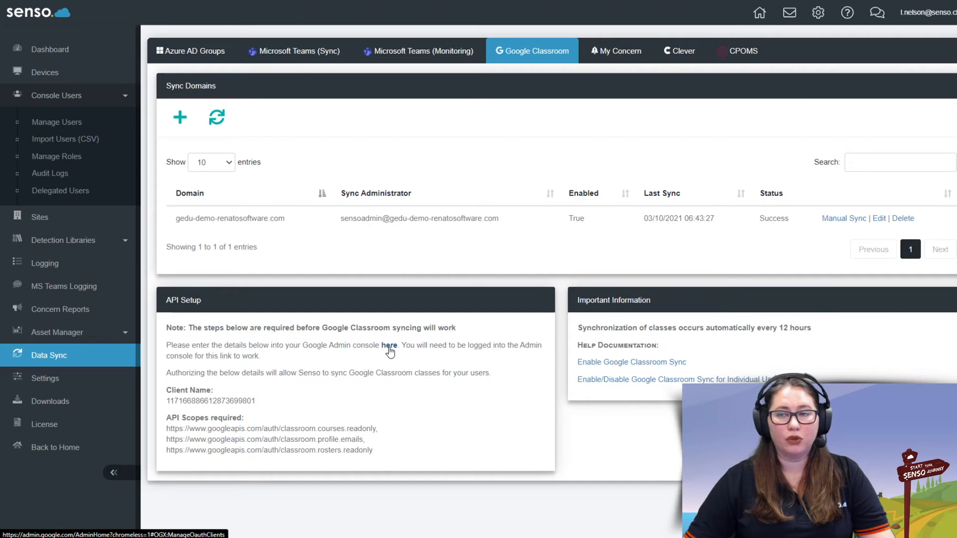
mouse_move(283, 523)
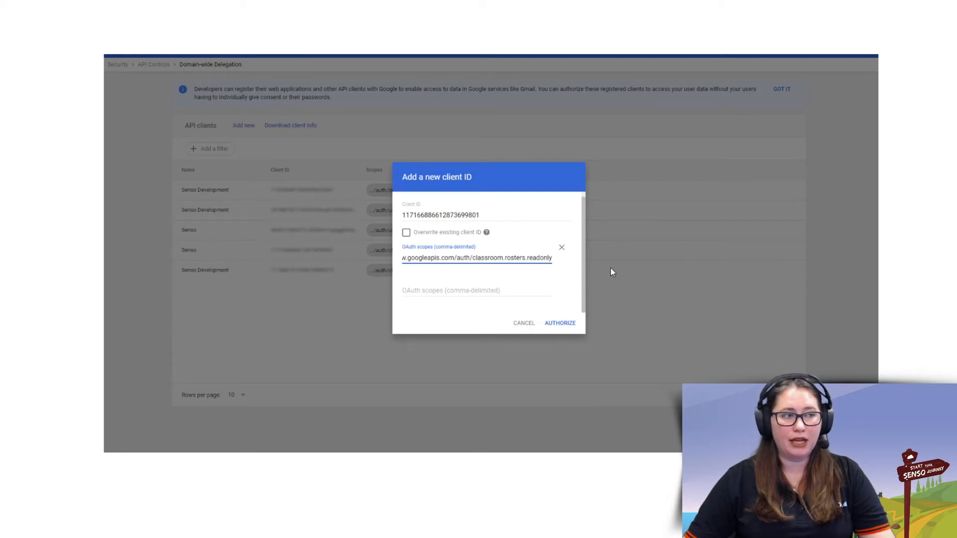
mouse_move(384, 265)
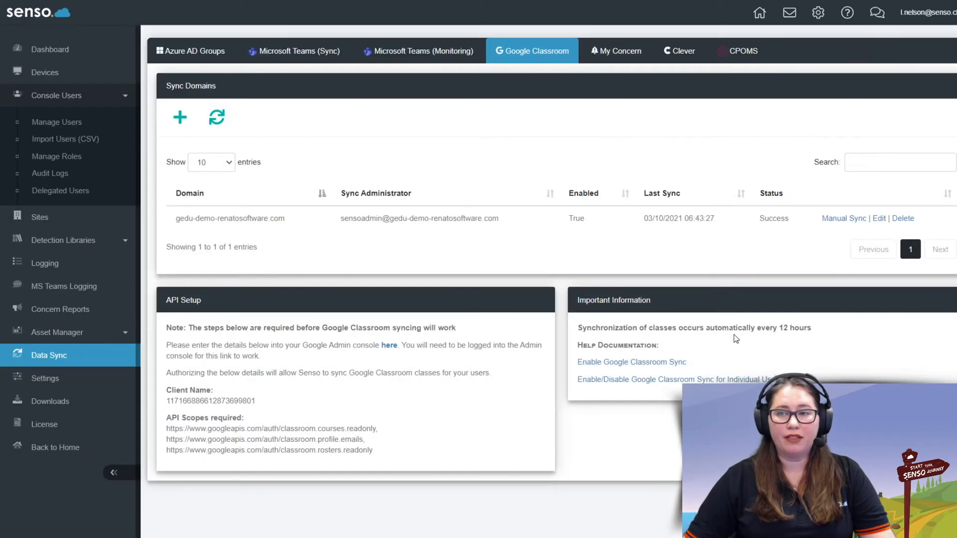
mouse_move(443, 532)
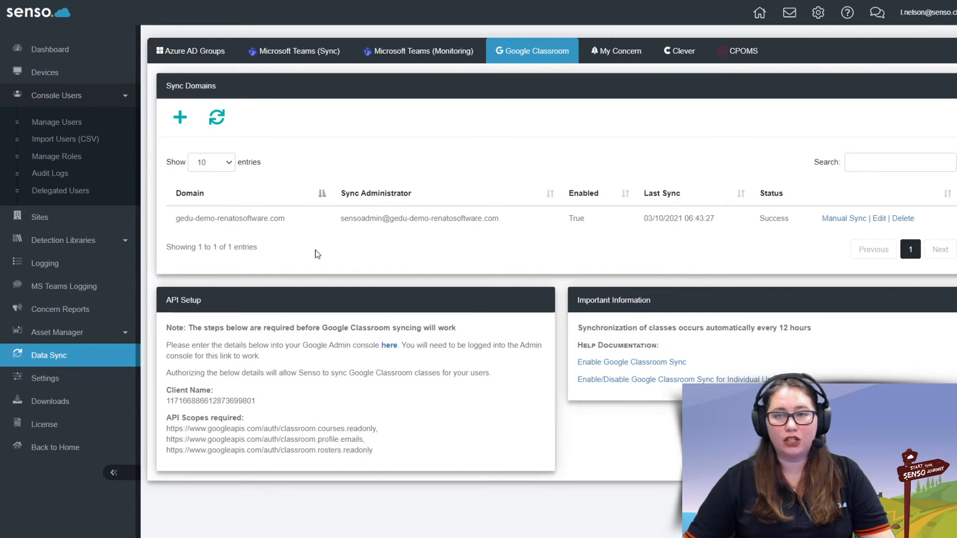
left_click(179, 117)
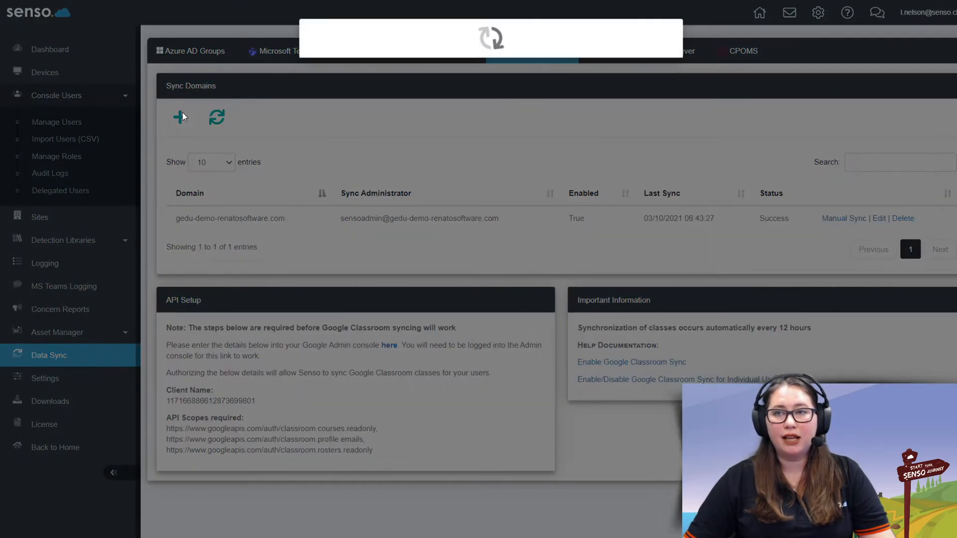
left_click(180, 116)
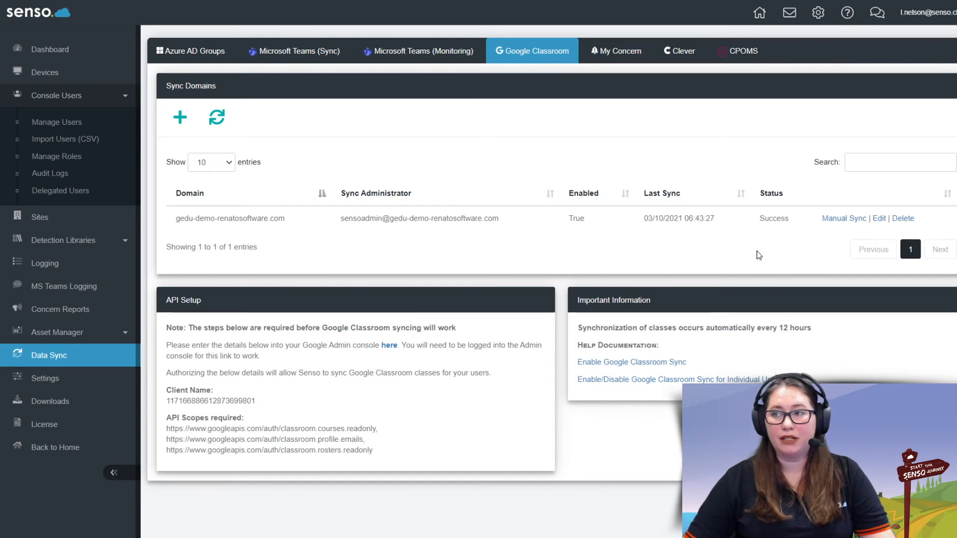
mouse_move(599, 243)
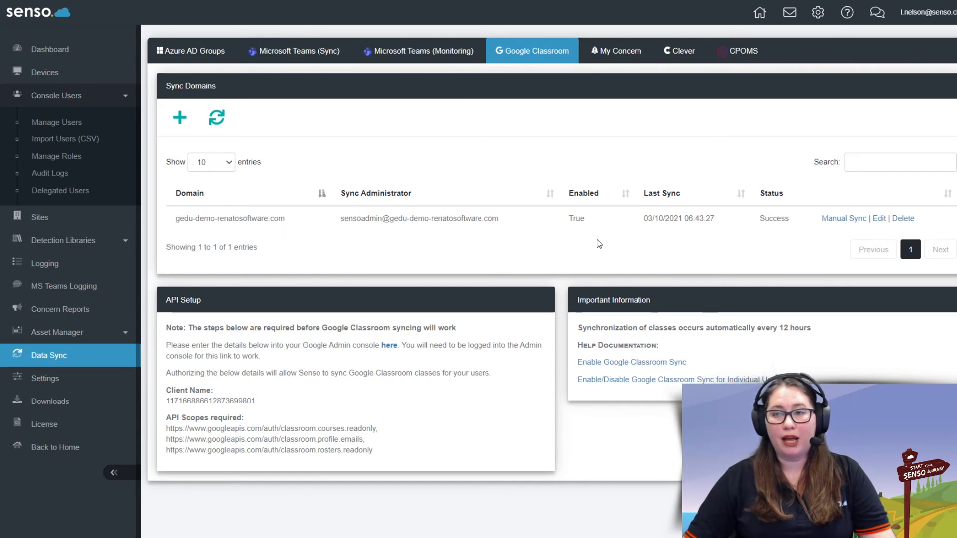
mouse_move(543, 254)
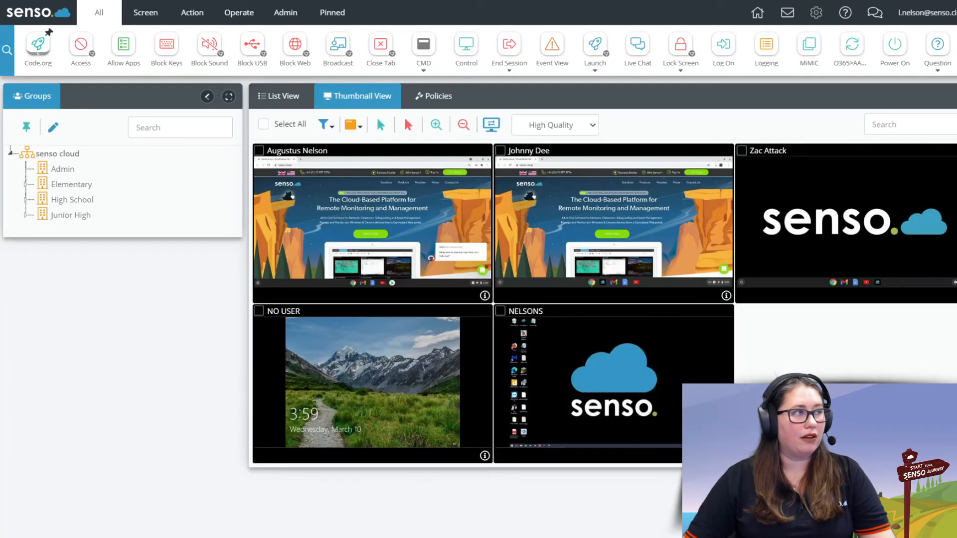
- Log out of the admin account and sign in with the teacher's Google account
left_click(934, 12)
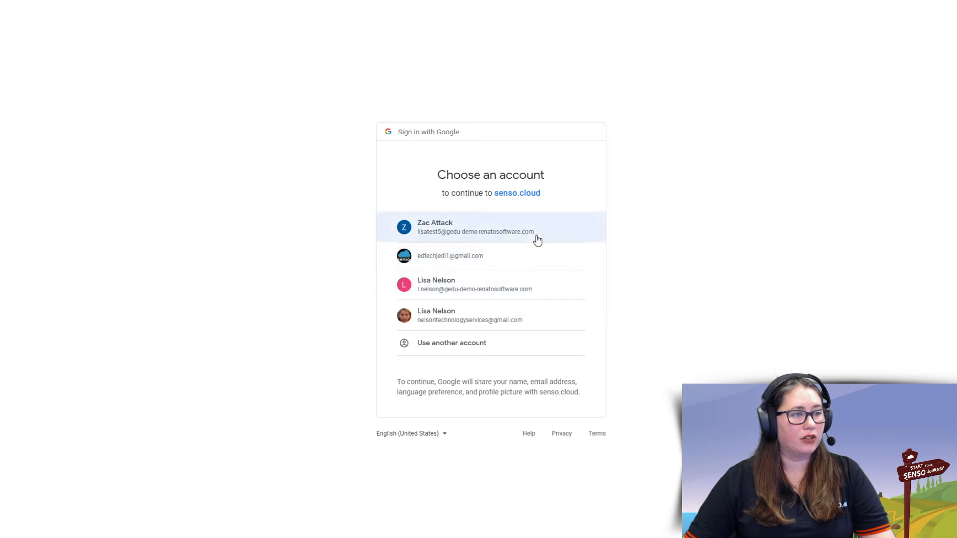
left_click(490, 227)
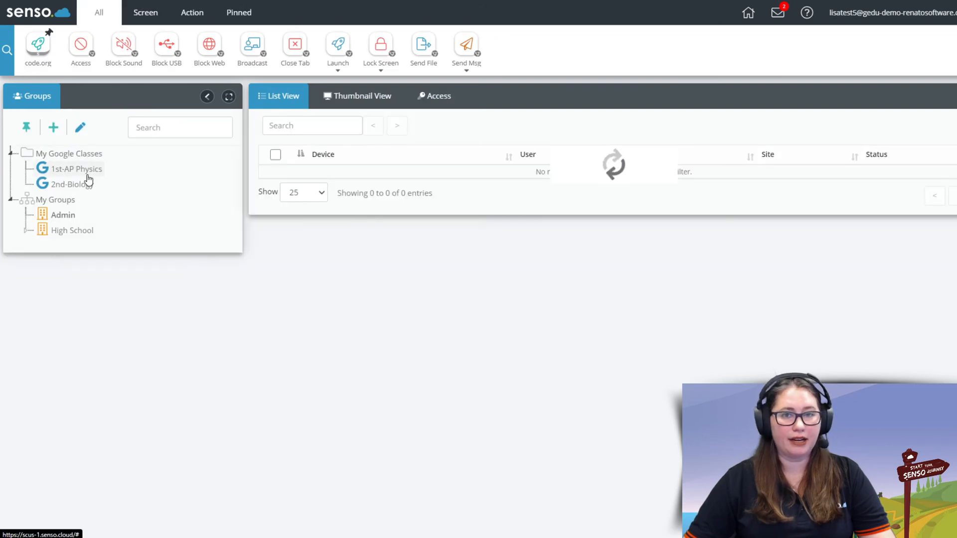
- View devices in 1st-AP Physics, then 2nd-Biology's Chromebooks as live thumbnails
left_click(75, 169)
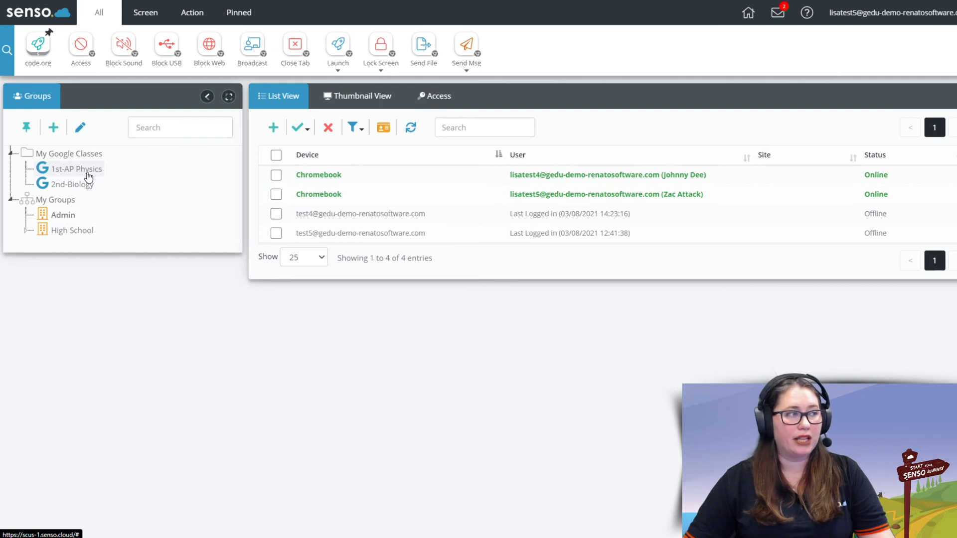
left_click(74, 185)
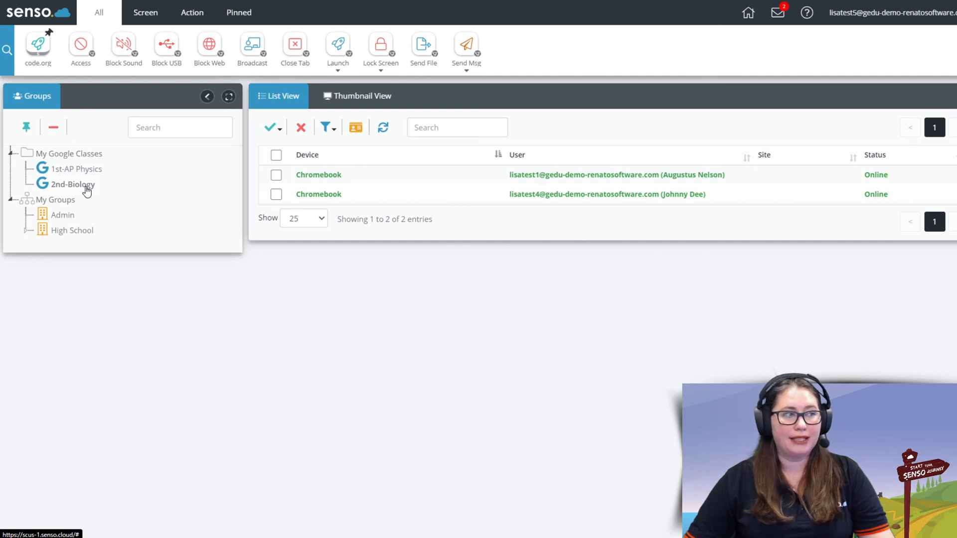
left_click(357, 95)
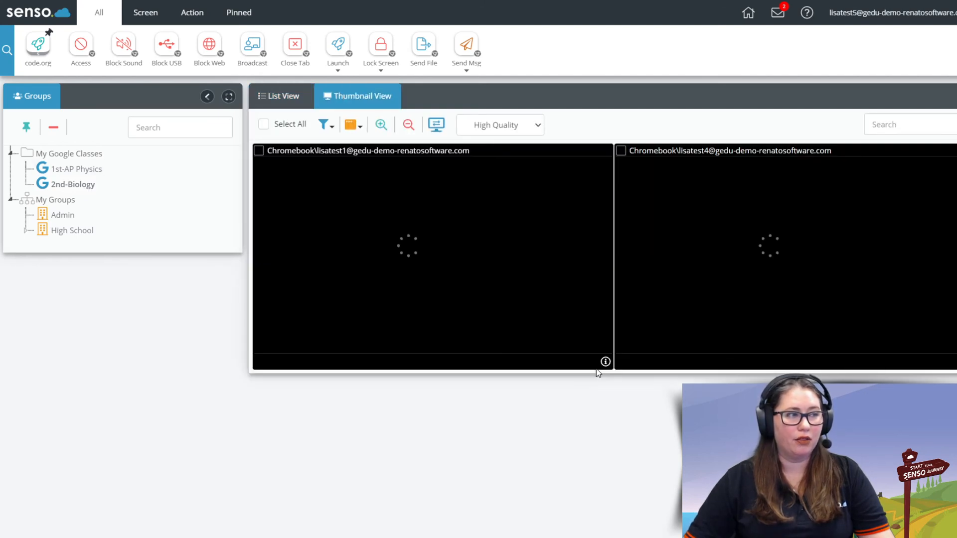